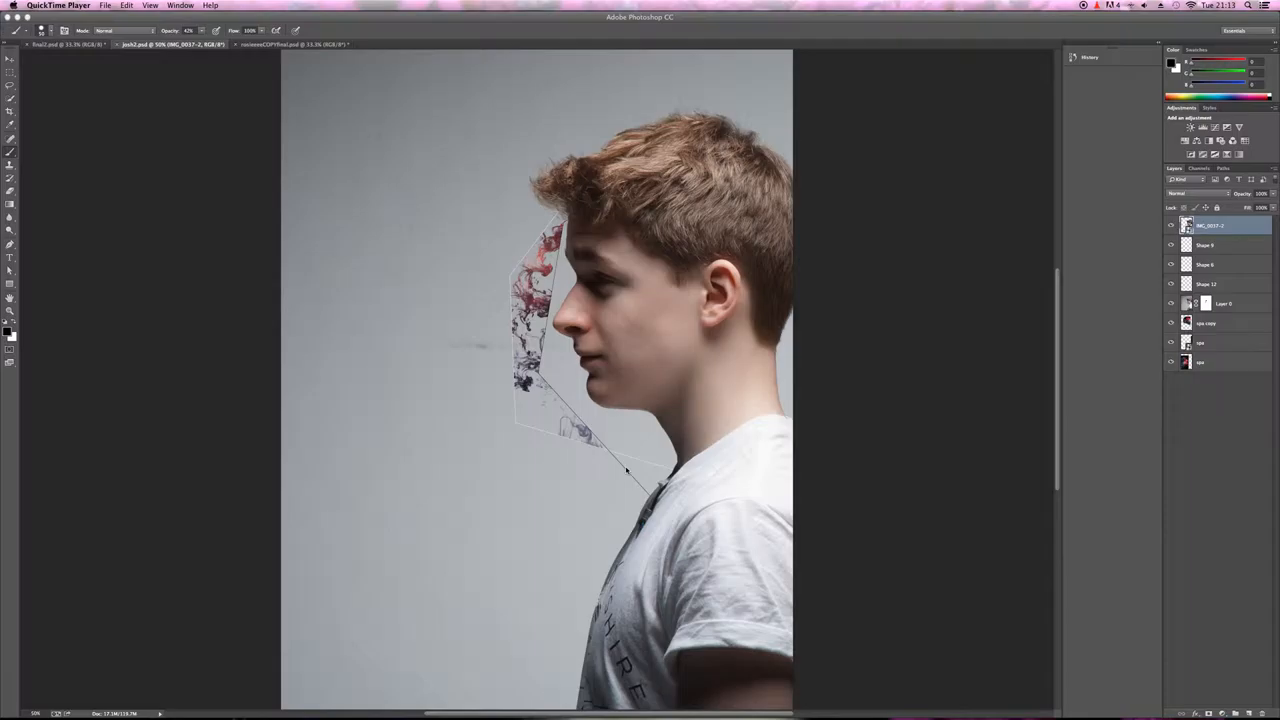
mouse_move(296, 148)
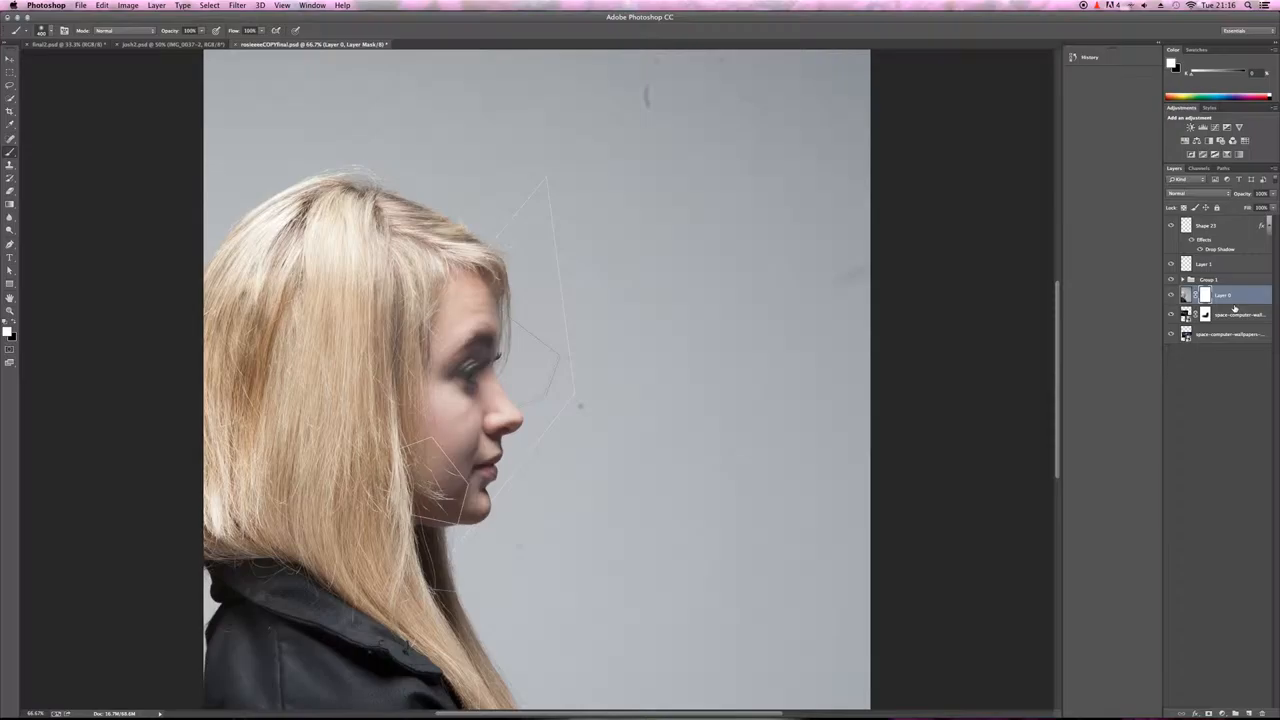
Step: Paint black on the layer mask to conceal part of the upper portrait's face and forehead
left_click_drag(490, 440, 720, 230)
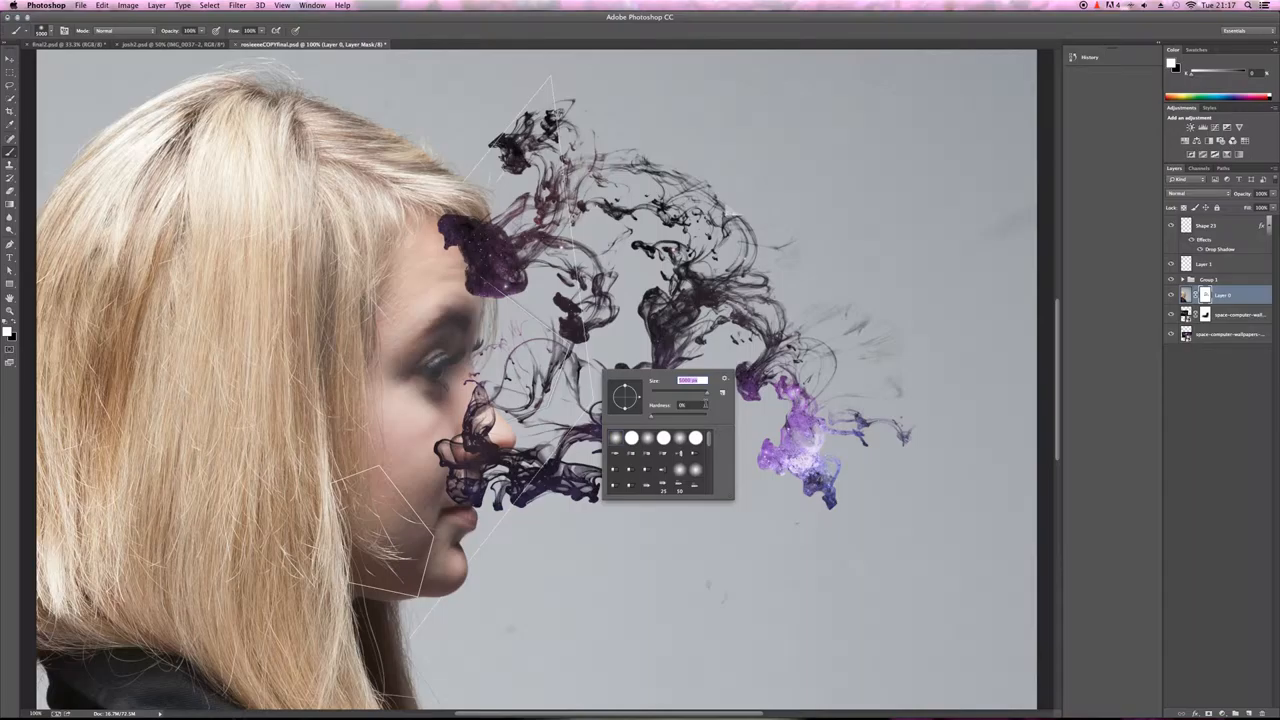
Step: Stamp a purple ink-smoke splatter near the nose of the girl's profile
left_click(690, 380)
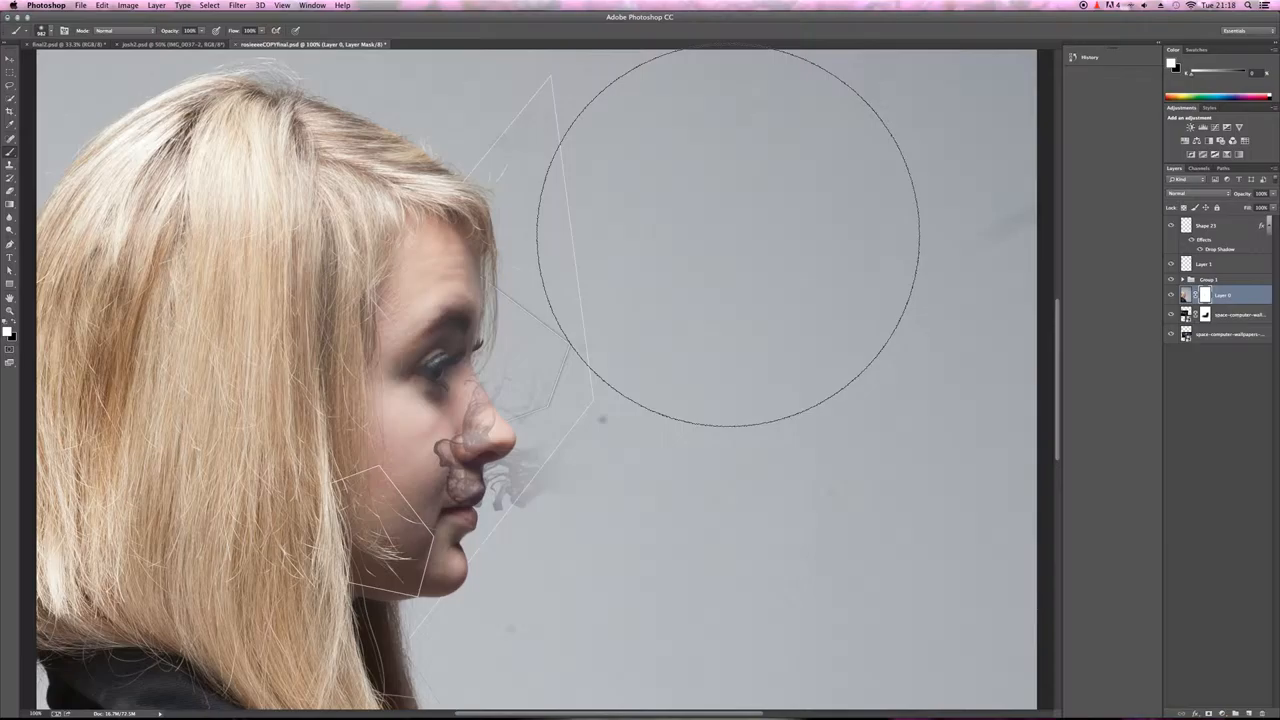
left_click(744, 296)
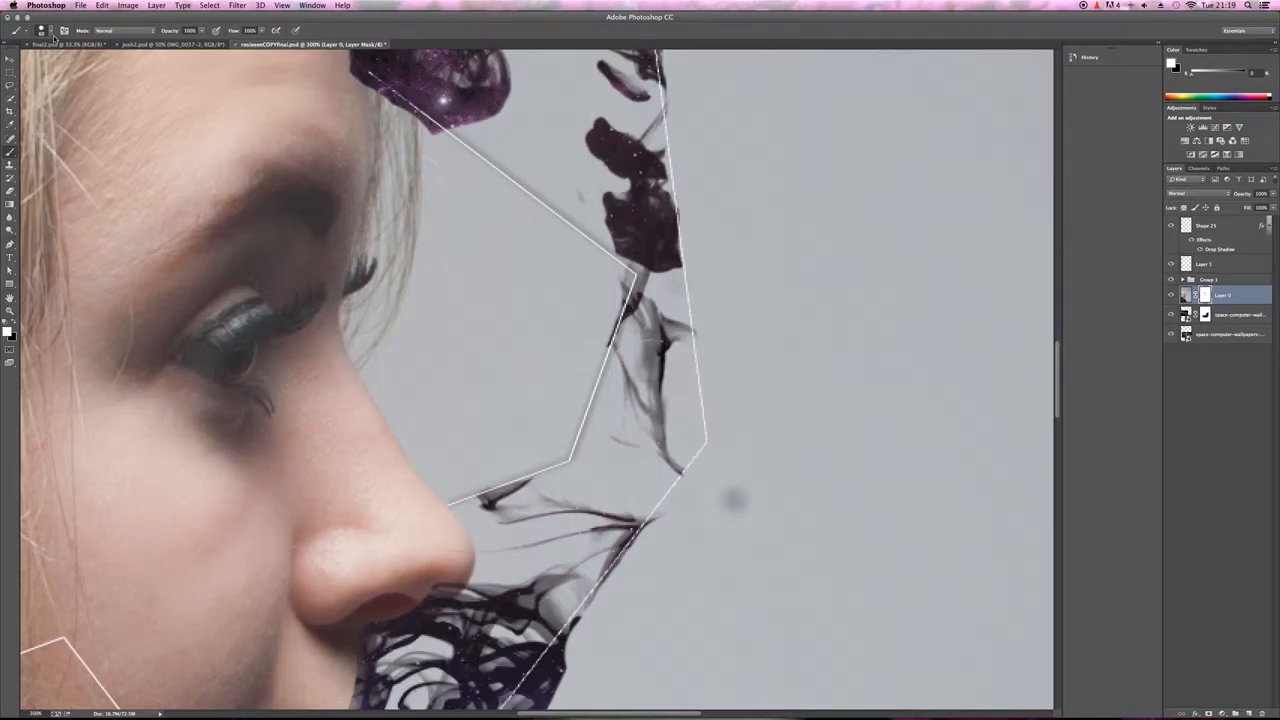
Step: Open the Brush Preset picker from the options bar after painting along the profile
left_click(64, 30)
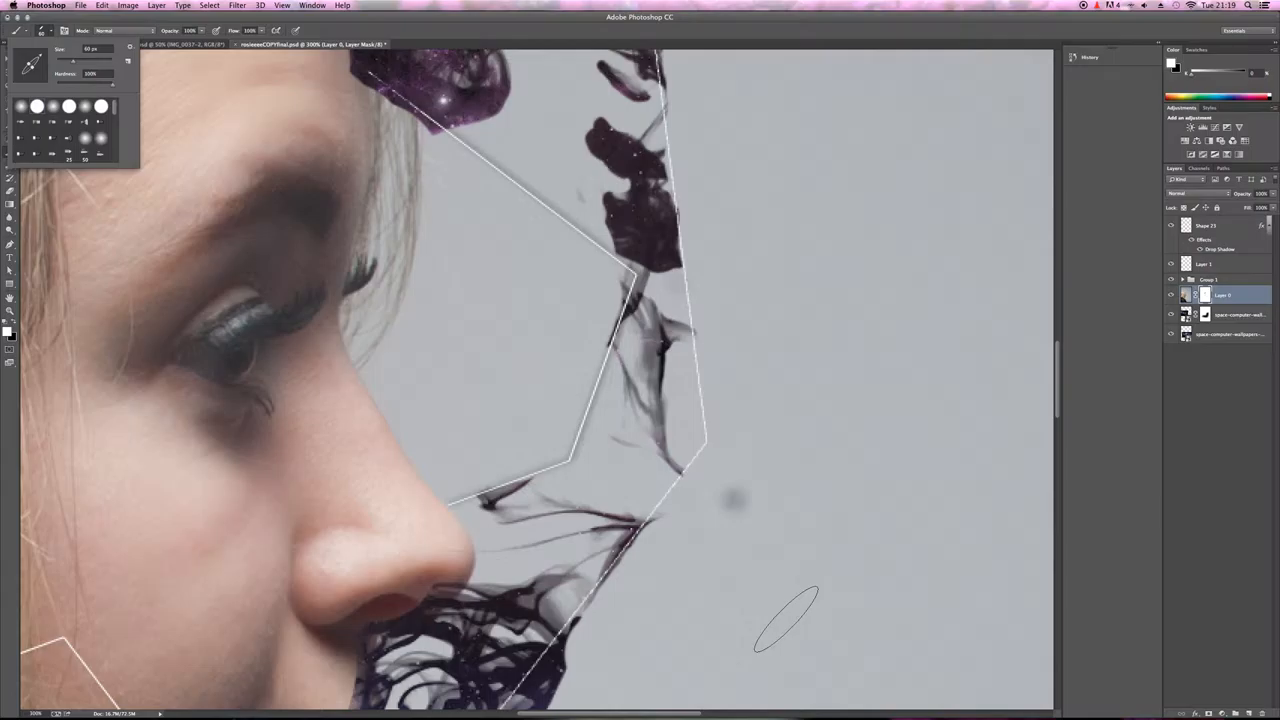